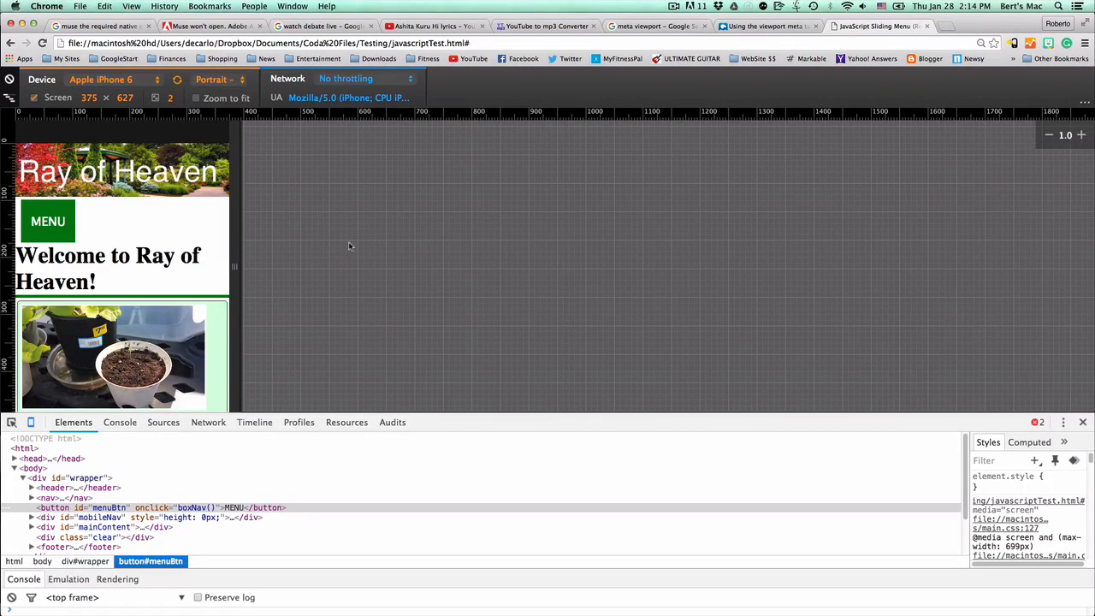
mouse_move(327, 224)
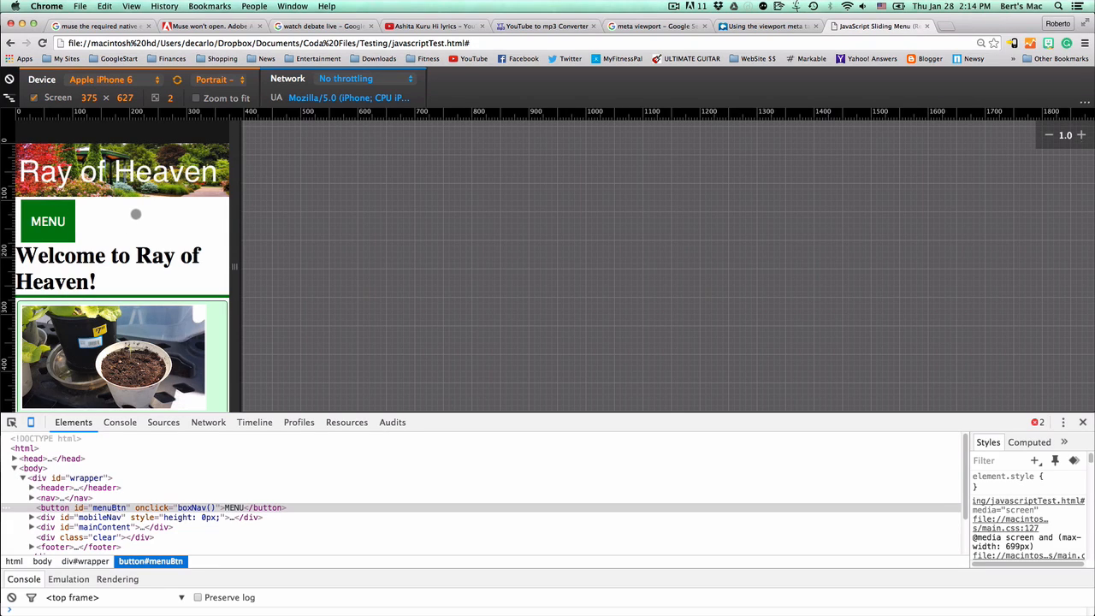
mouse_move(124, 136)
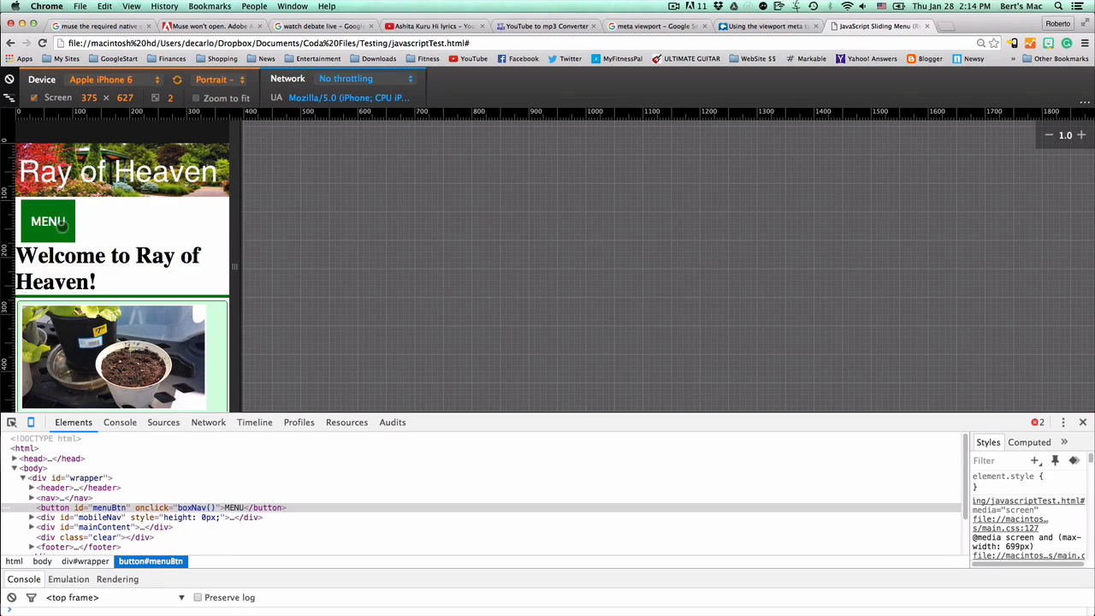
Step: Slide open the menu on the emulated iPhone 6, then turn off device emulation for desktop layout
click(48, 221)
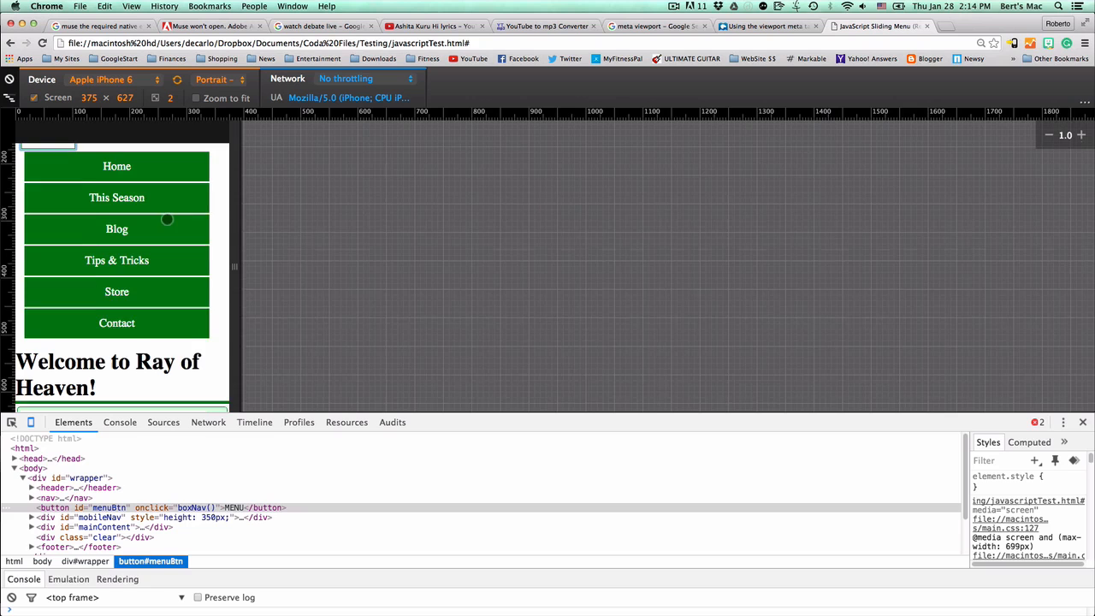
click(47, 166)
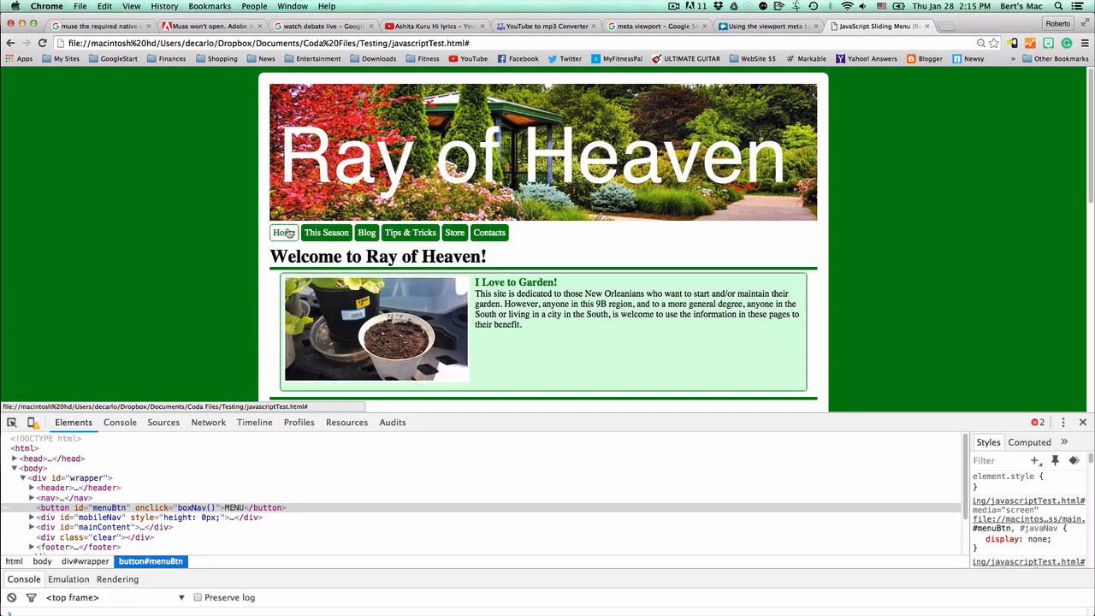
Step: Turn on device mode and emulate a small Samsung Galaxy phone screen
click(33, 422)
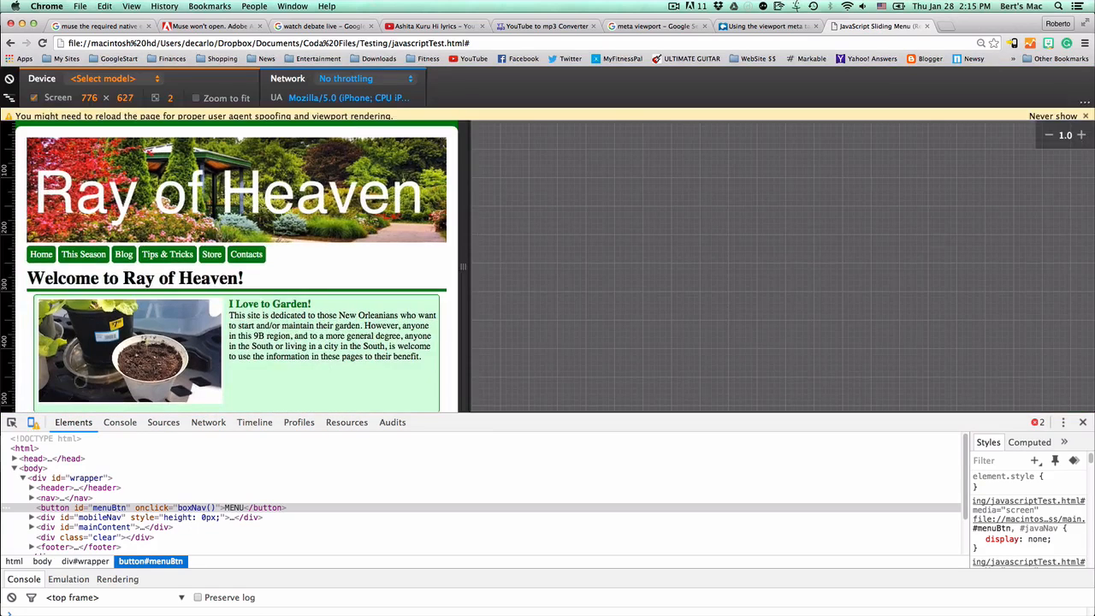
click(103, 78)
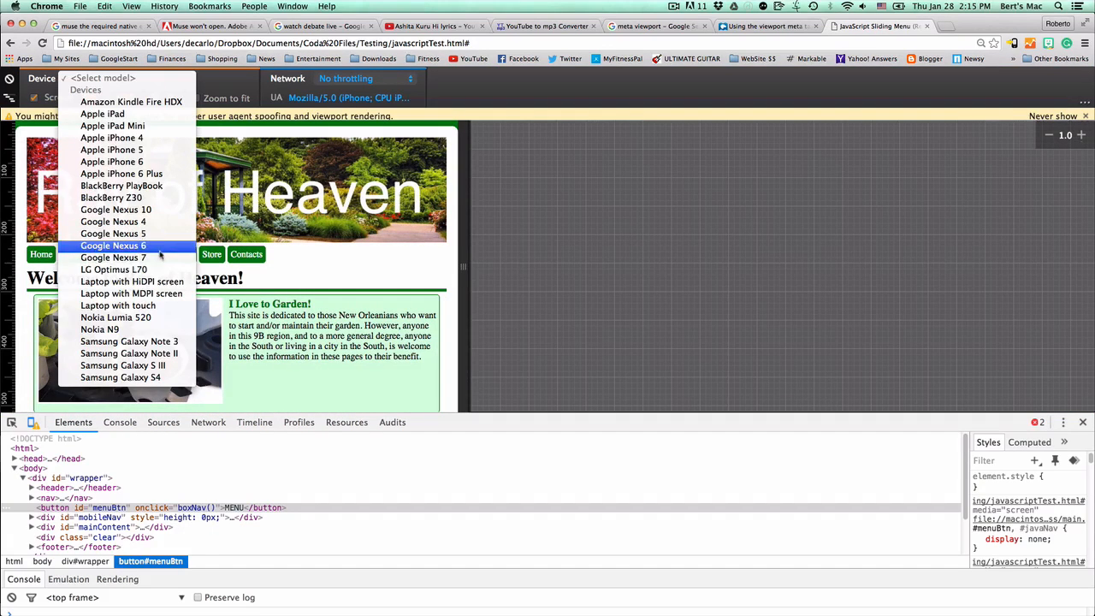
click(121, 378)
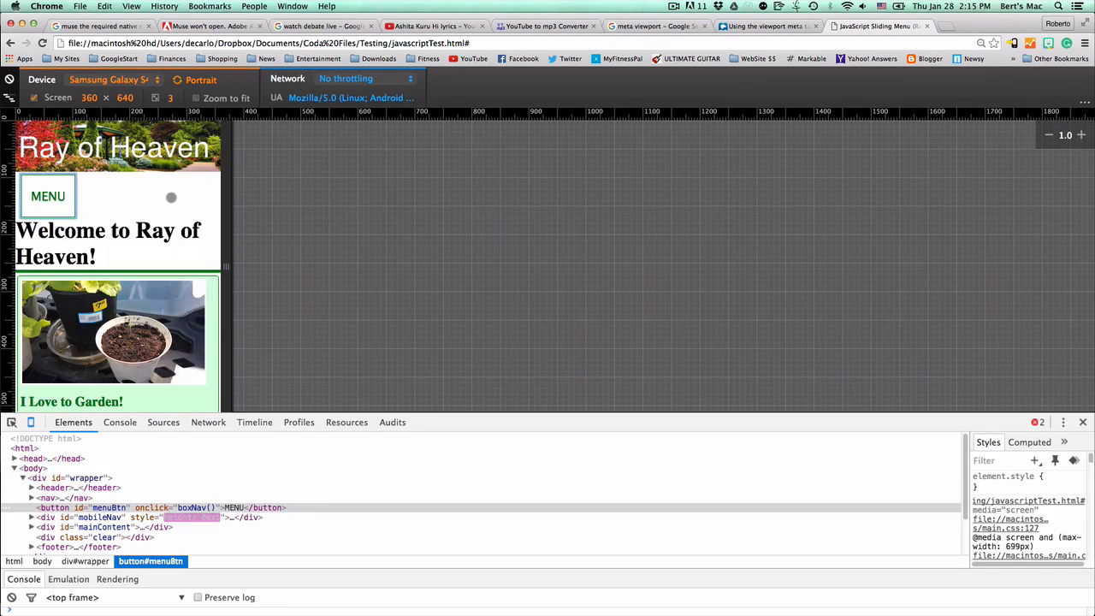
Step: Toggle device emulation off and back on, then slide the menu open and closed
click(47, 196)
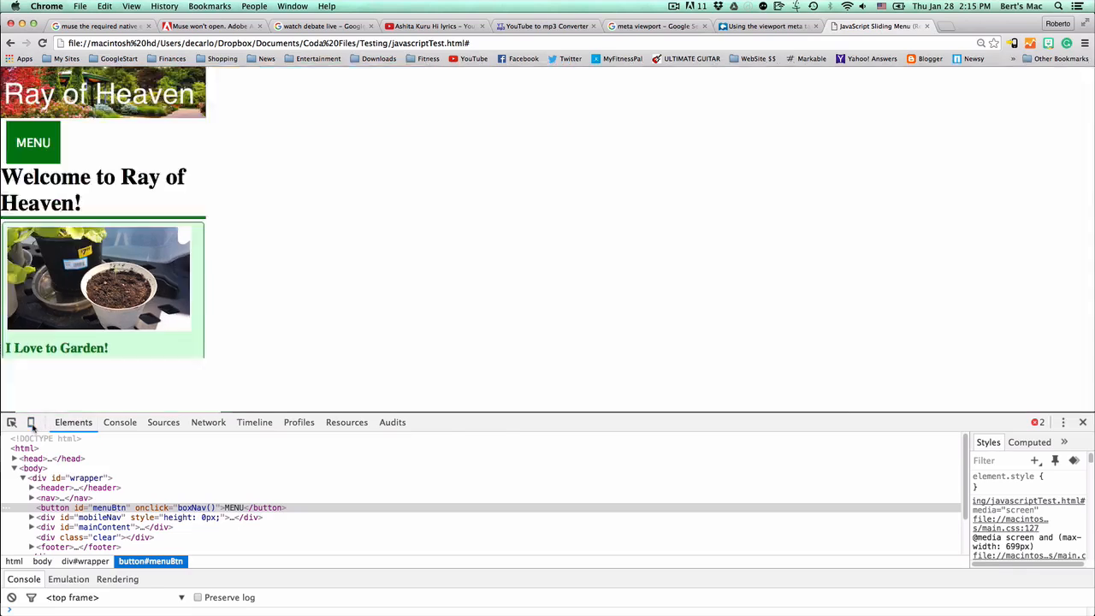
click(30, 422)
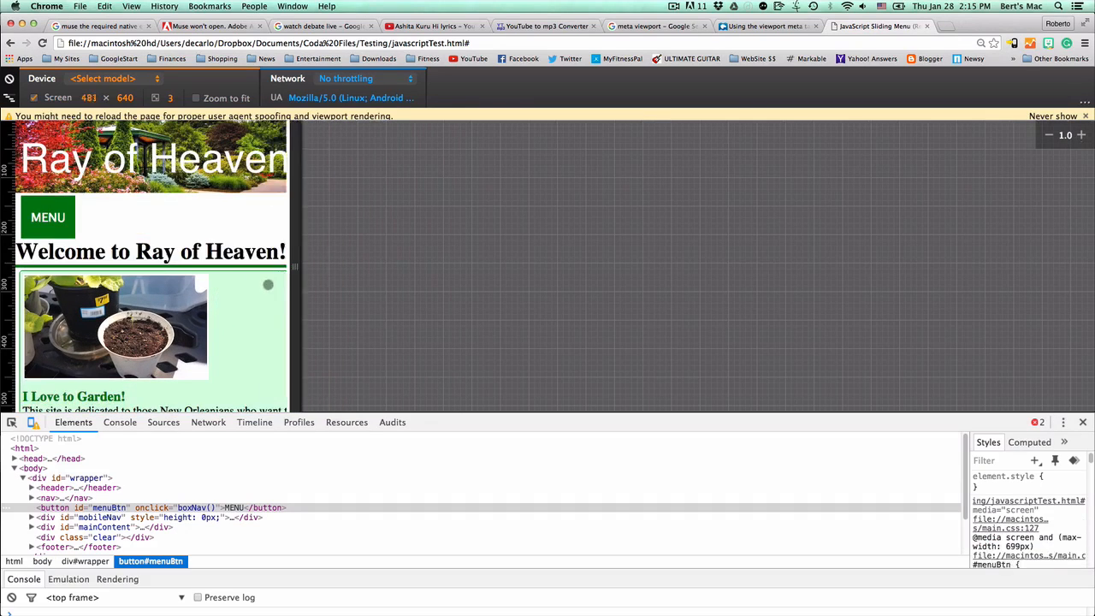
click(48, 218)
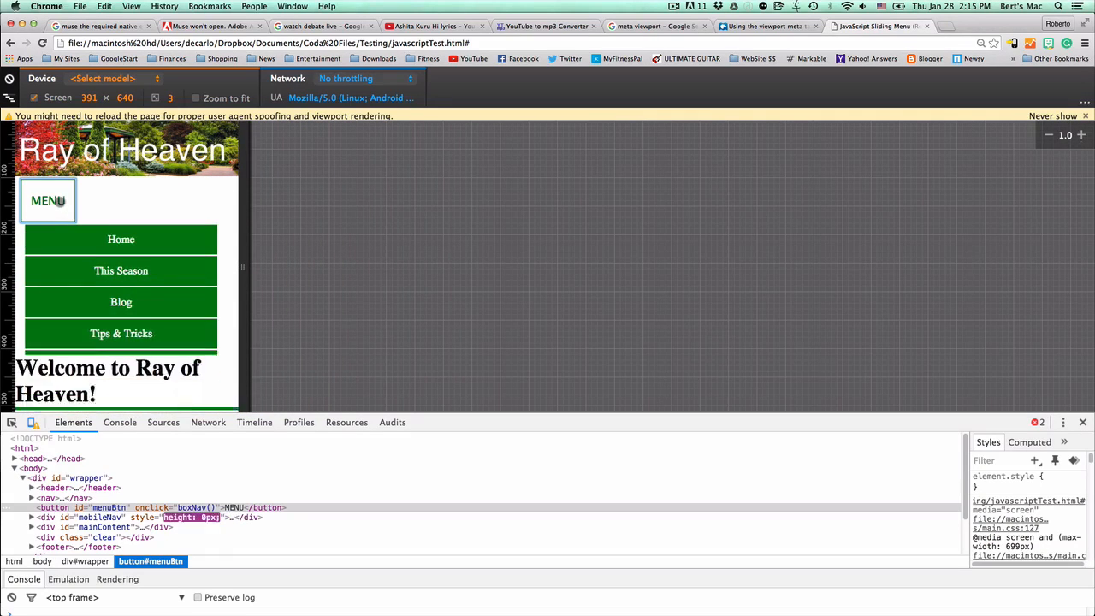
click(48, 200)
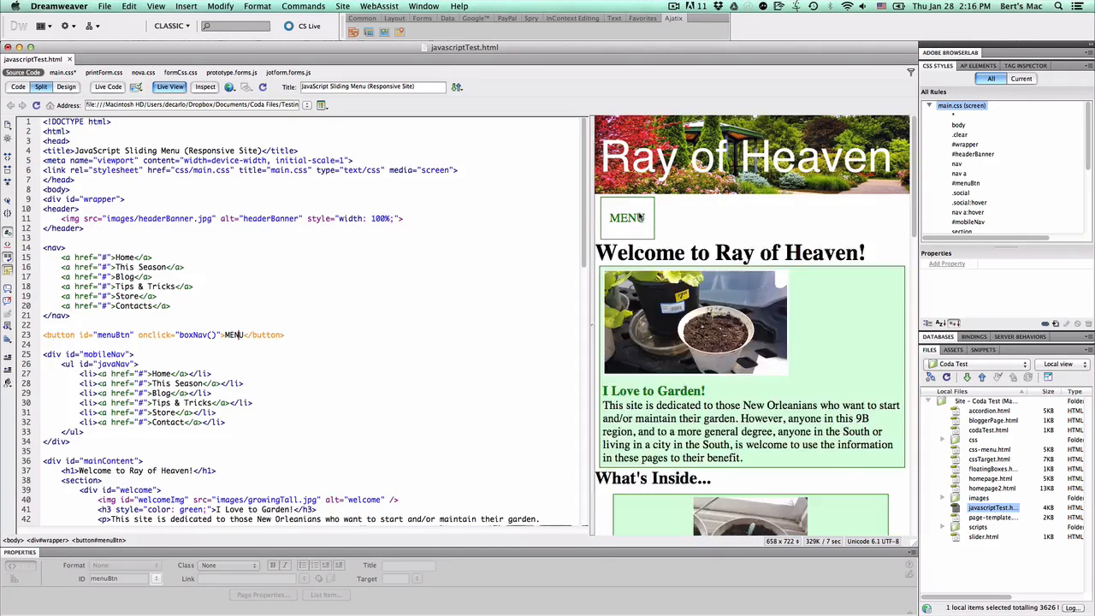
mouse_move(328, 299)
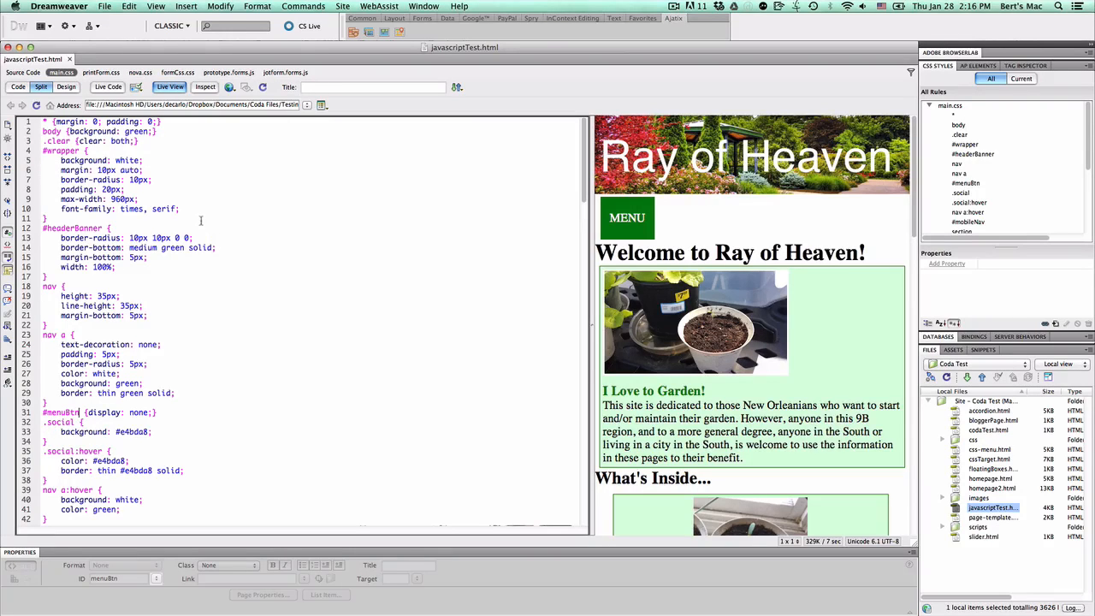
Step: Show main.css and bring the #menuBtn and #mobileNav rules into view
scroll(down, 3)
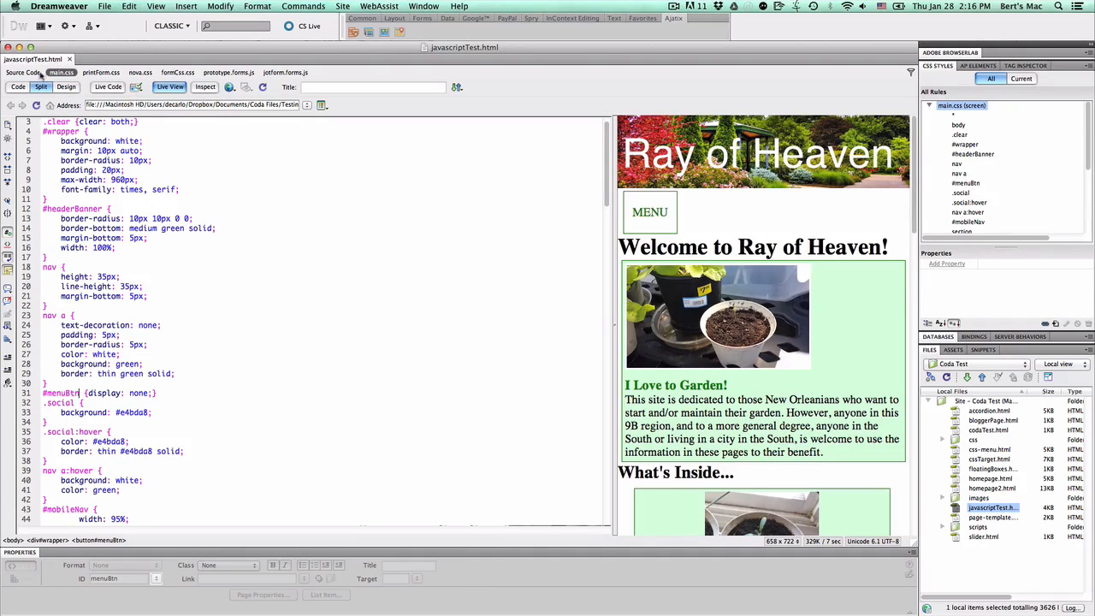
click(25, 72)
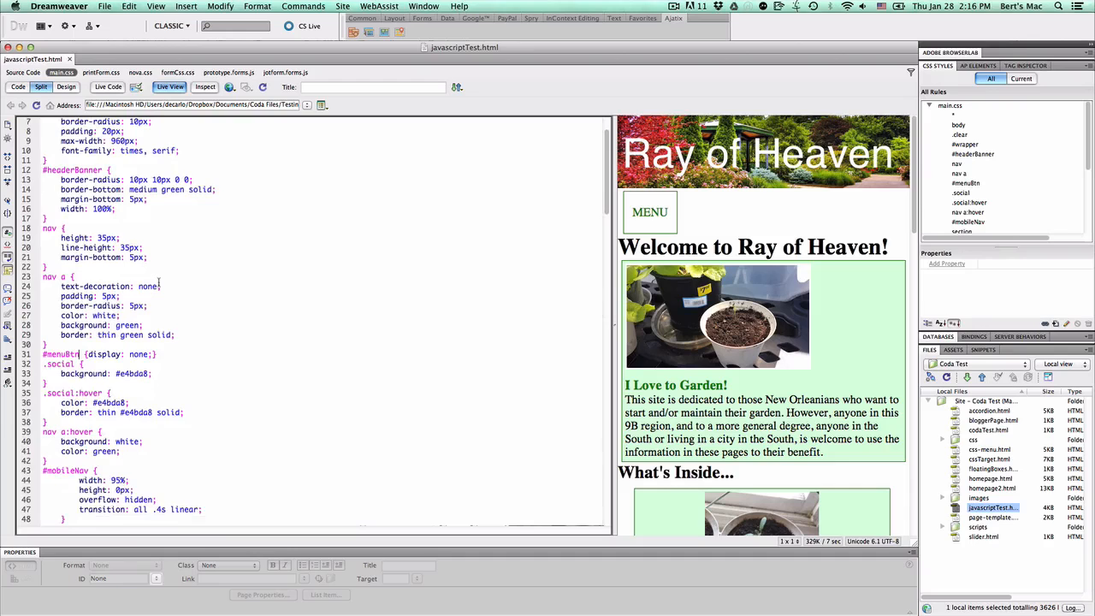
scroll(down, 3)
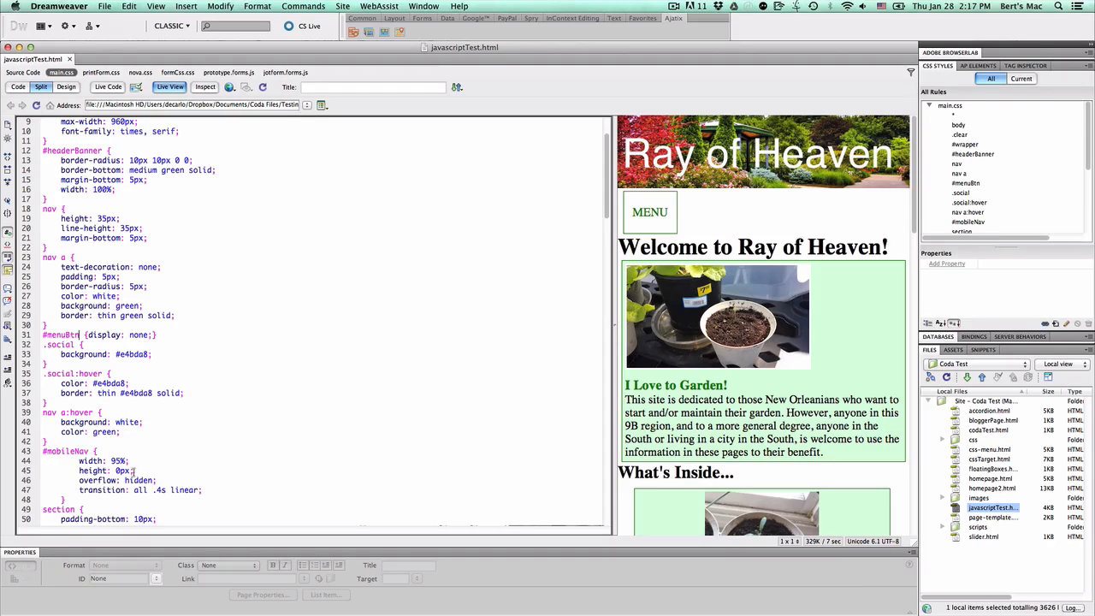
scroll(down, 3)
text(15)
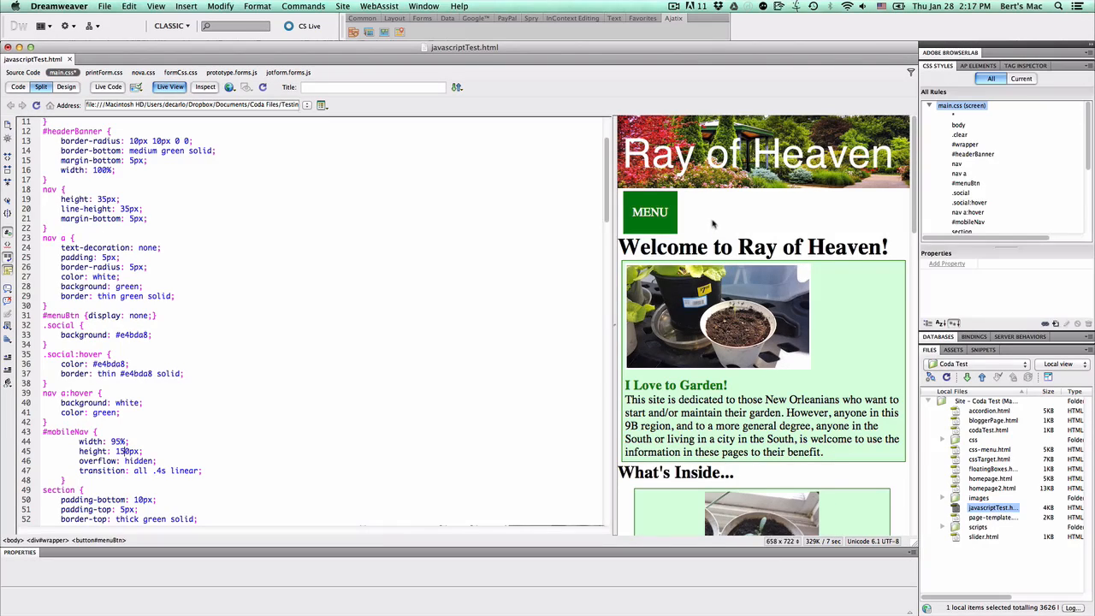
click(649, 211)
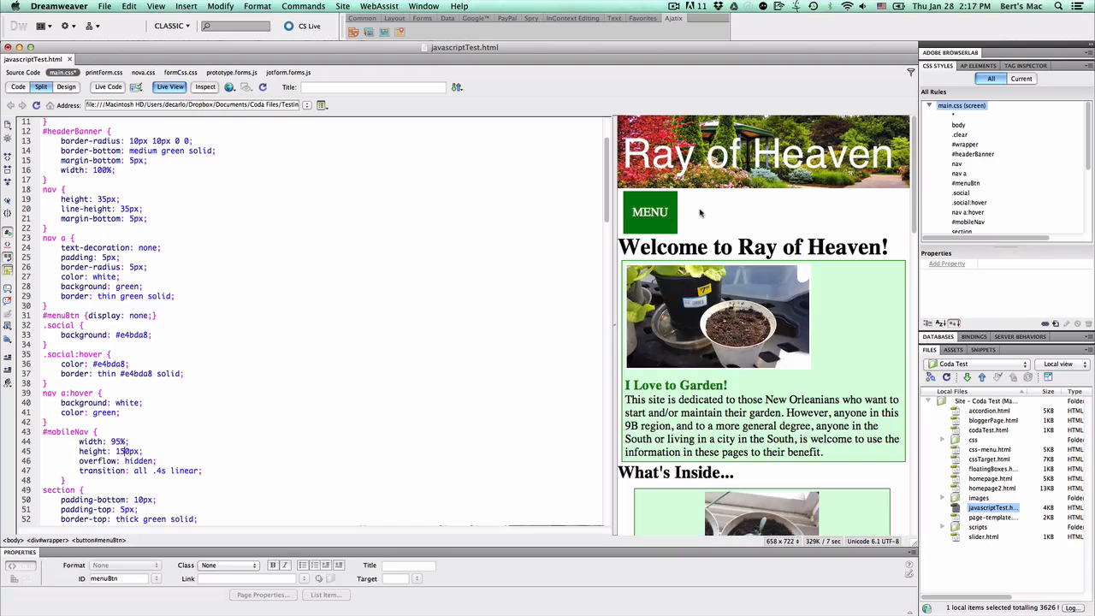
click(649, 212)
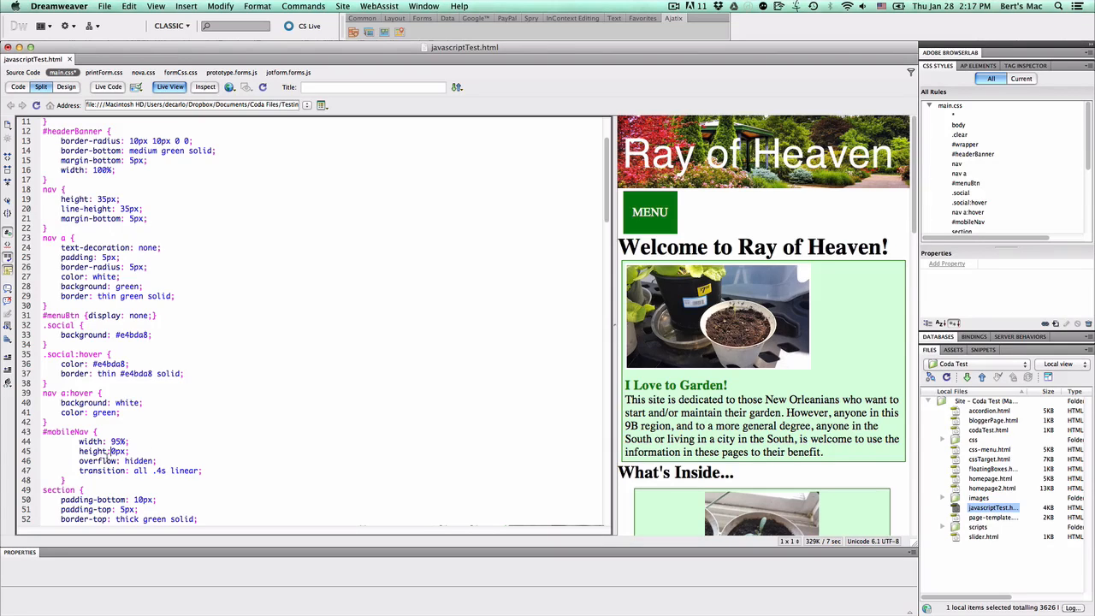
double_click(141, 461)
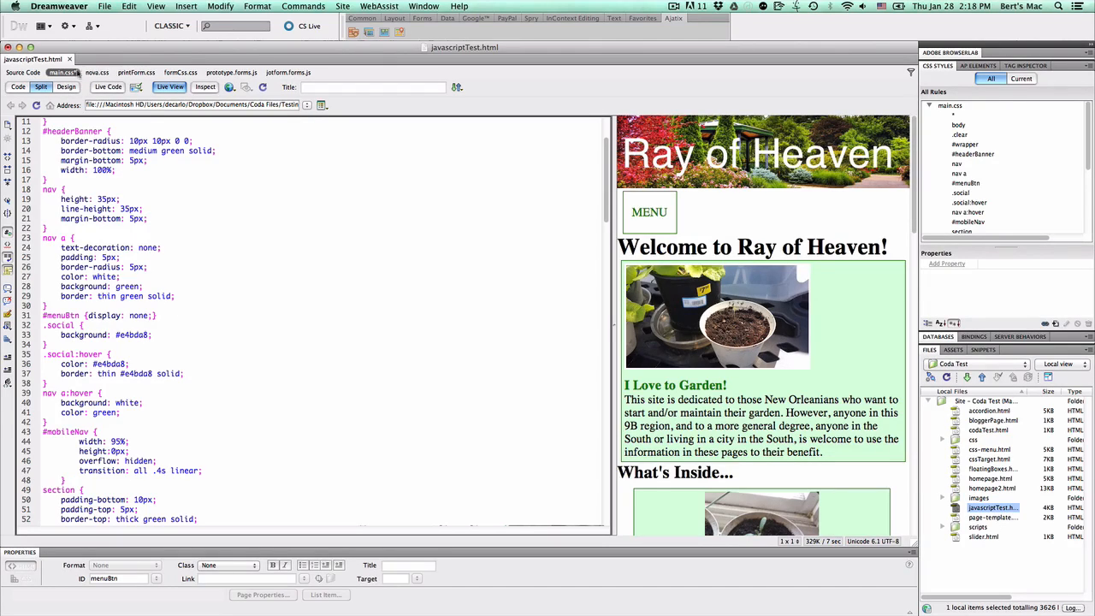
scroll(down, 3)
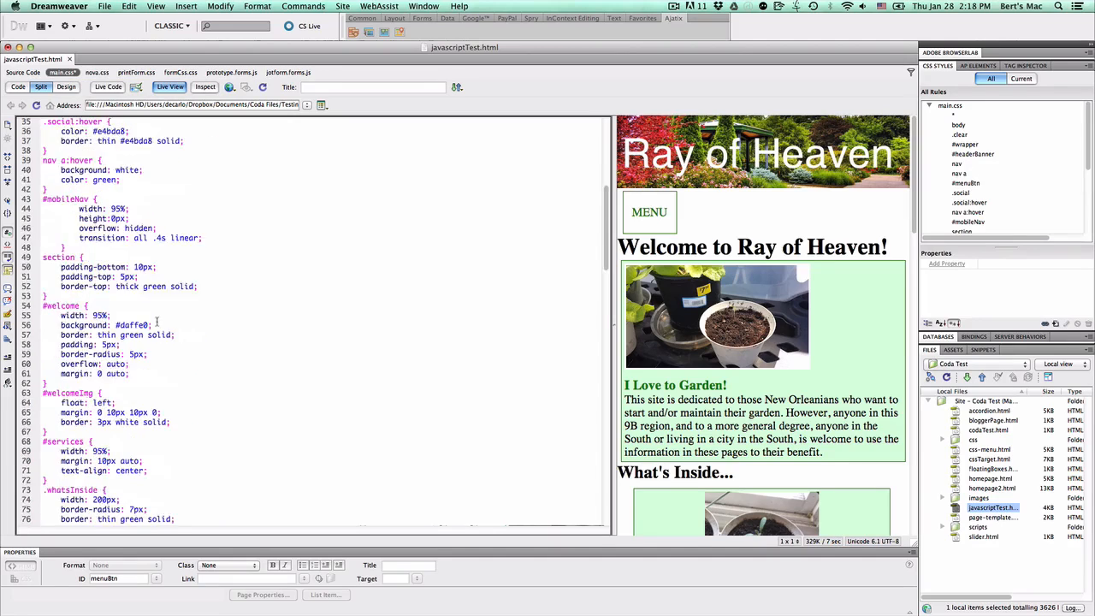
Step: Scroll past the max-width 699px media query to the boxNav script toggling 0px/350px height
scroll(down, 3)
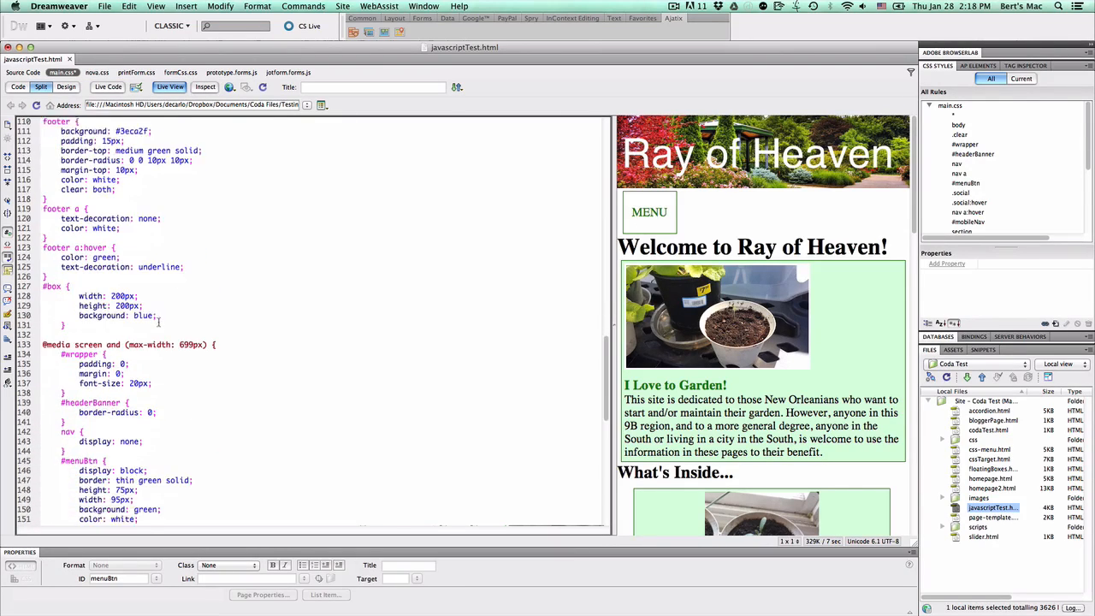
scroll(down, 3)
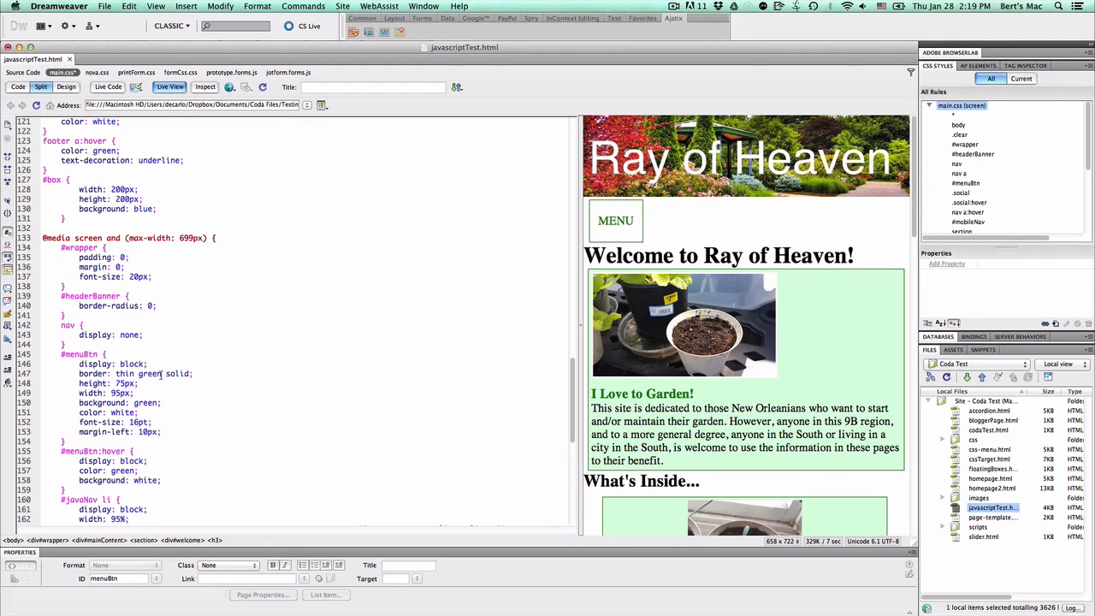
scroll(down, 3)
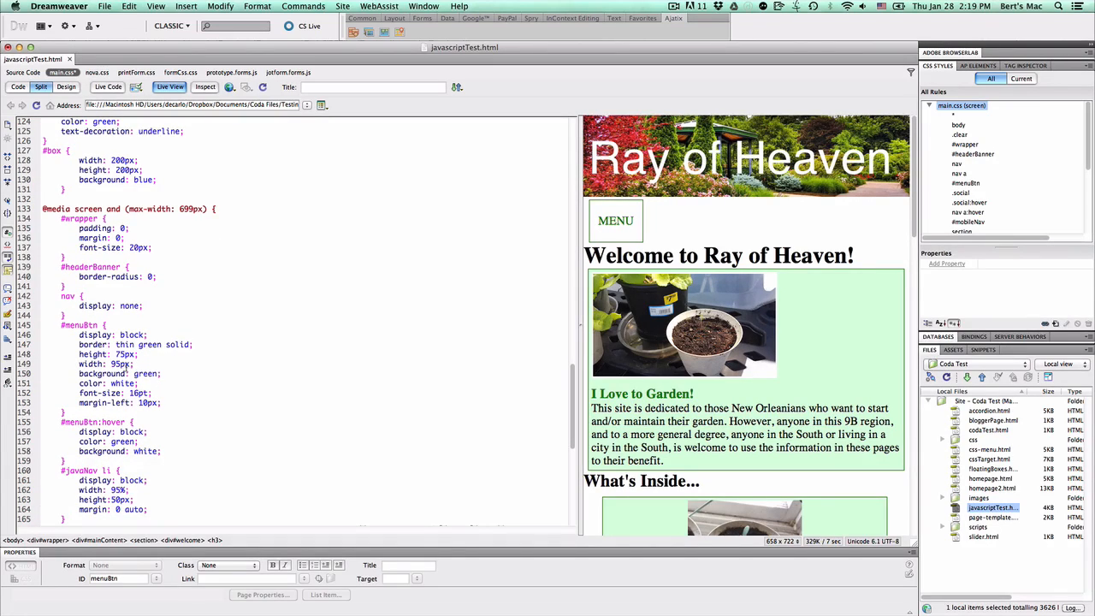
scroll(up, 3)
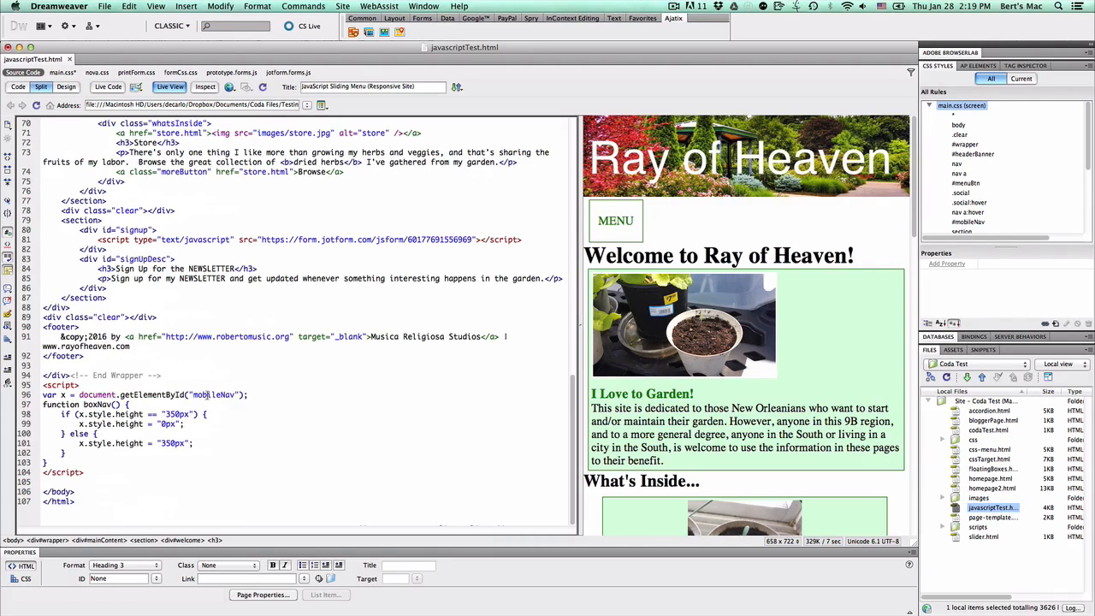
Step: Select the mobileNav id inside the boxNav script and scroll the HTML source
double_click(219, 395)
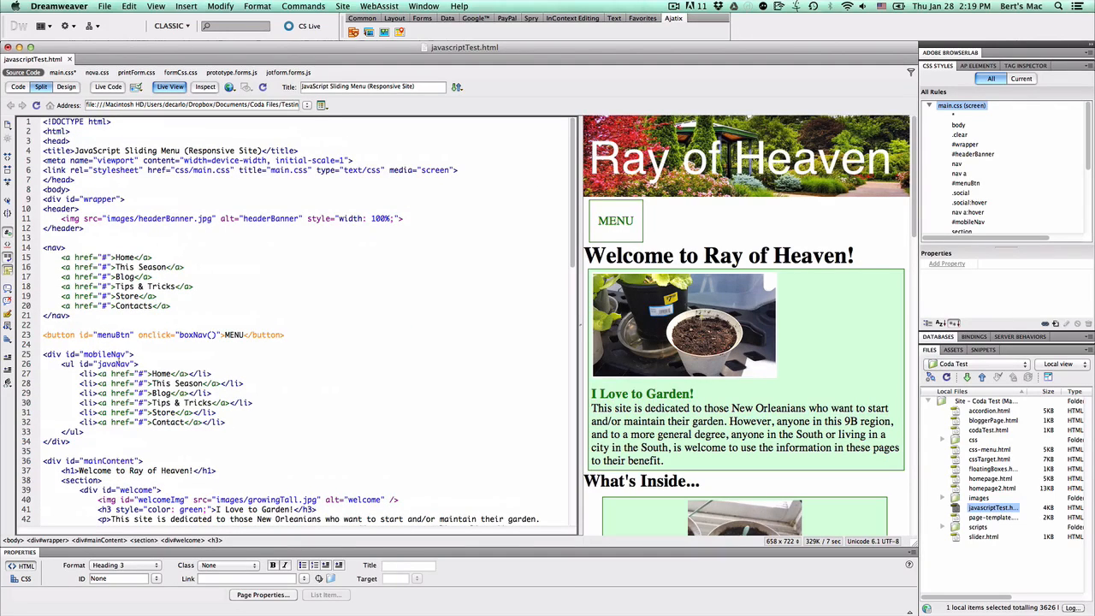
scroll(down, 3)
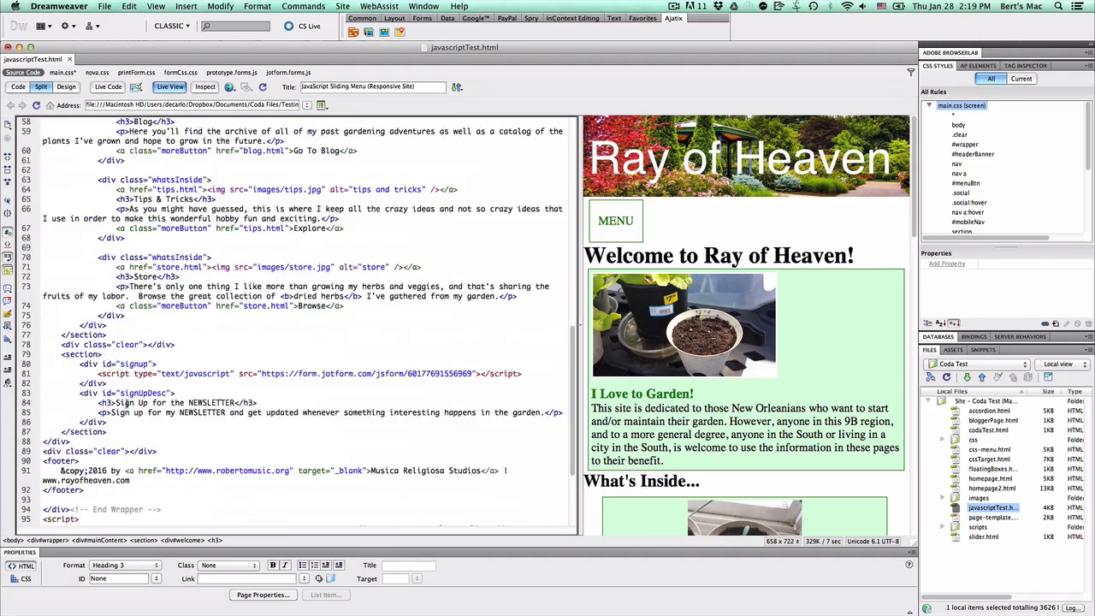
scroll(down, 3)
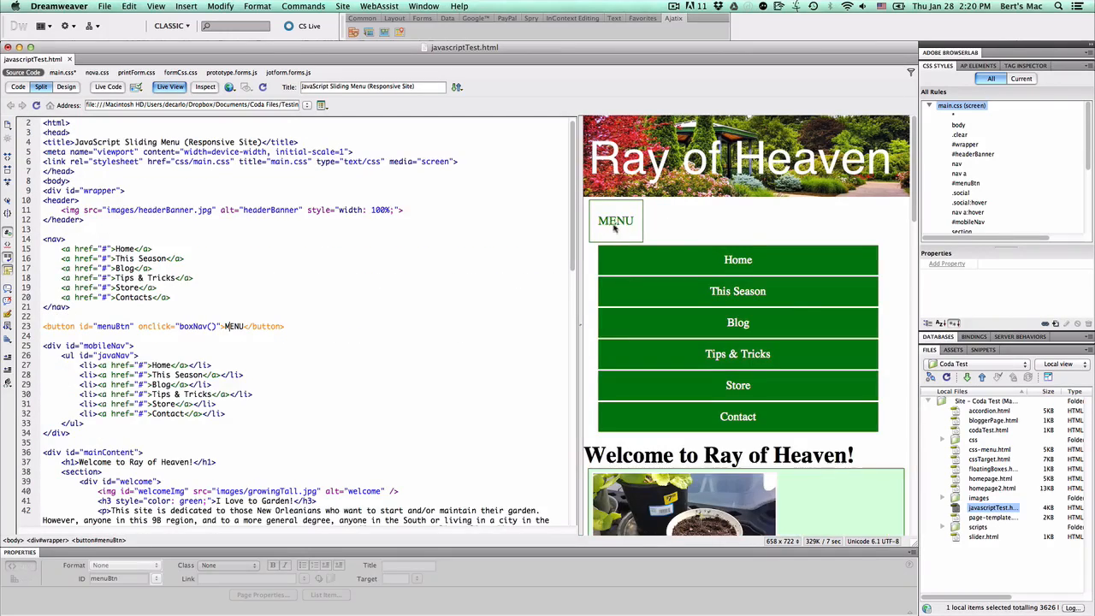
Step: Click MENU in Live View to close, reopen, then close the mobile menu
click(615, 221)
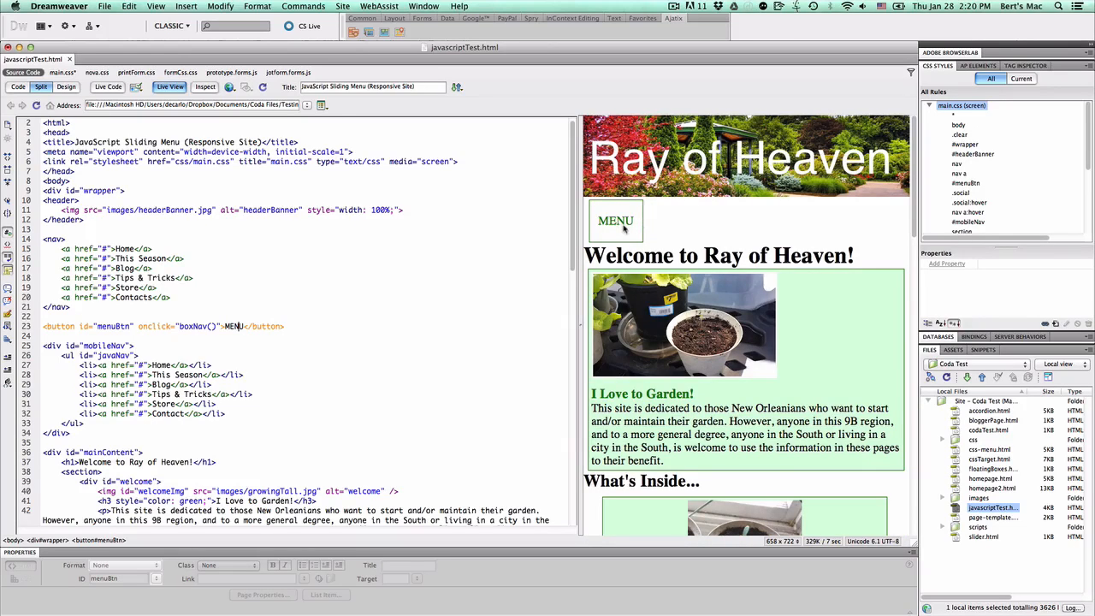
click(616, 221)
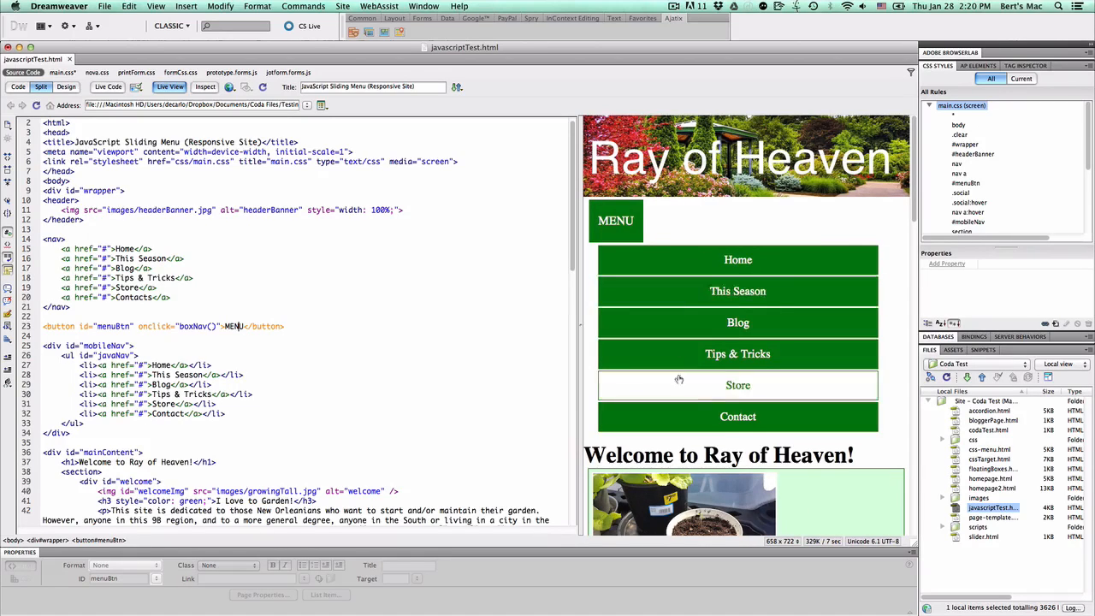
click(617, 221)
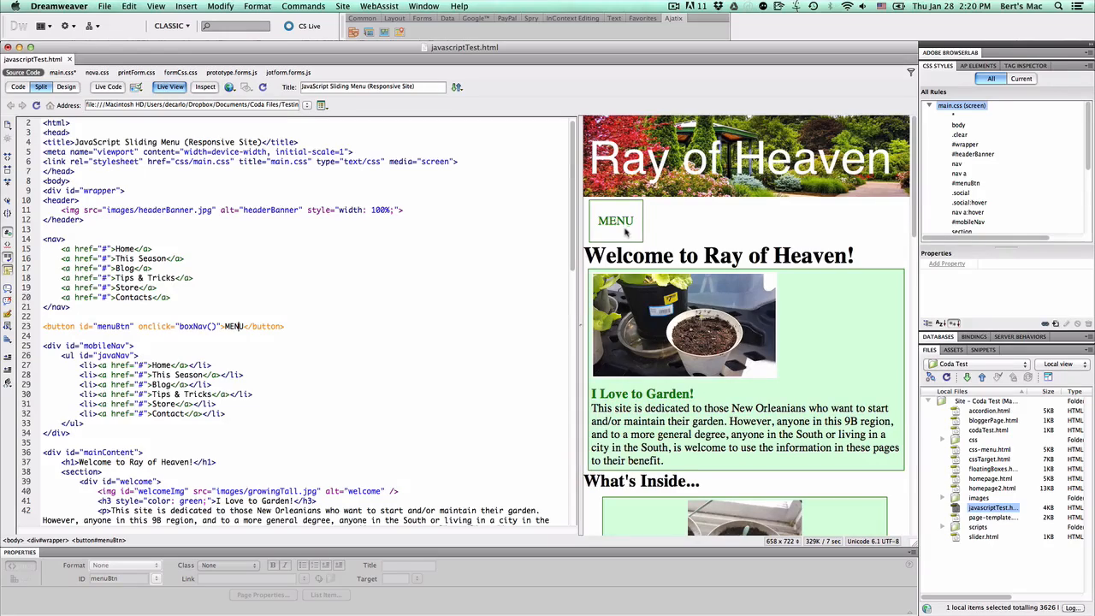
scroll(down, 3)
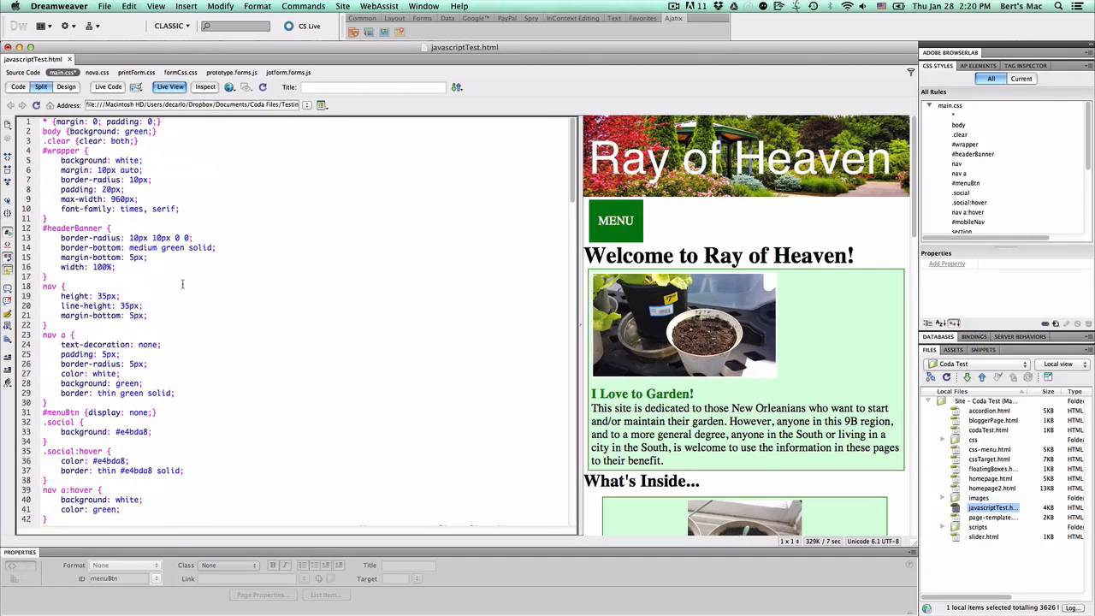
Step: Scroll main.css to the #javaNav li and #javaNav a rules and select the height setting
scroll(down, 3)
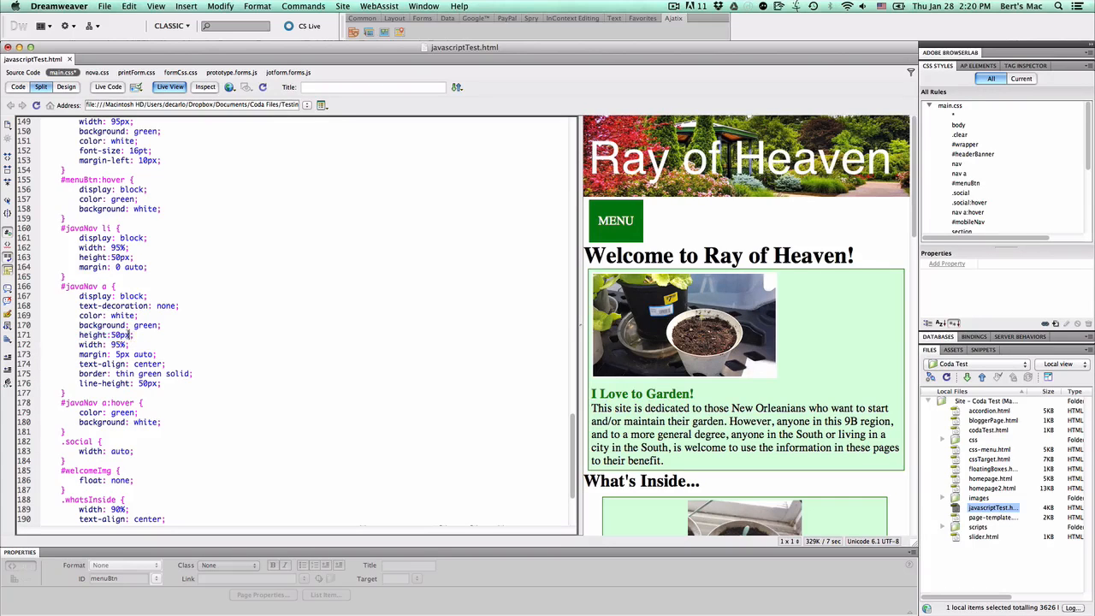
click(615, 220)
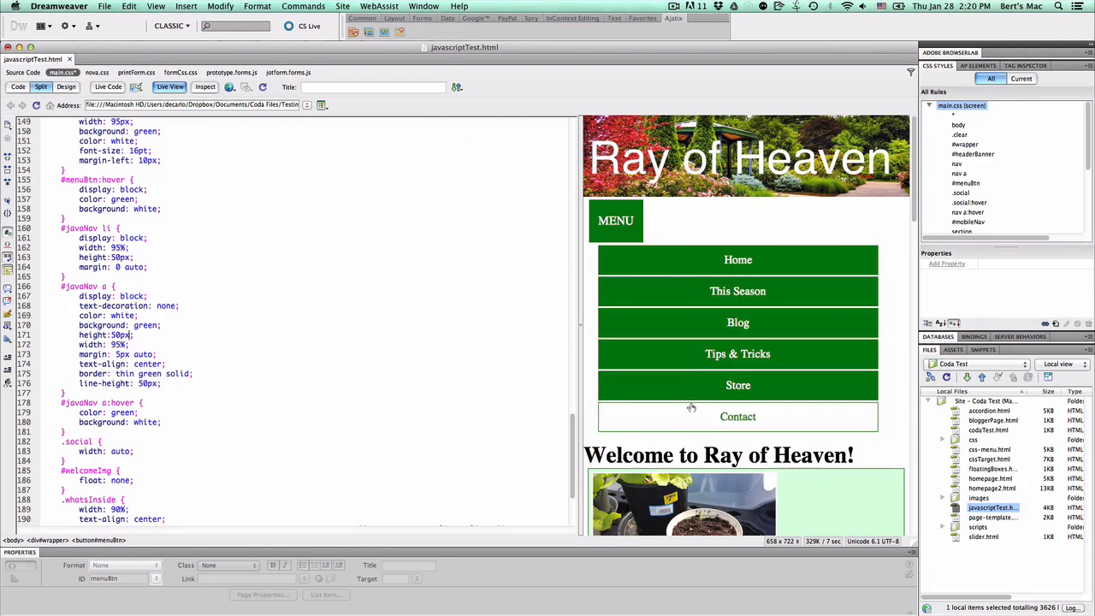
Step: Click MENU in Live View to collapse the six-link mobile menu
click(616, 220)
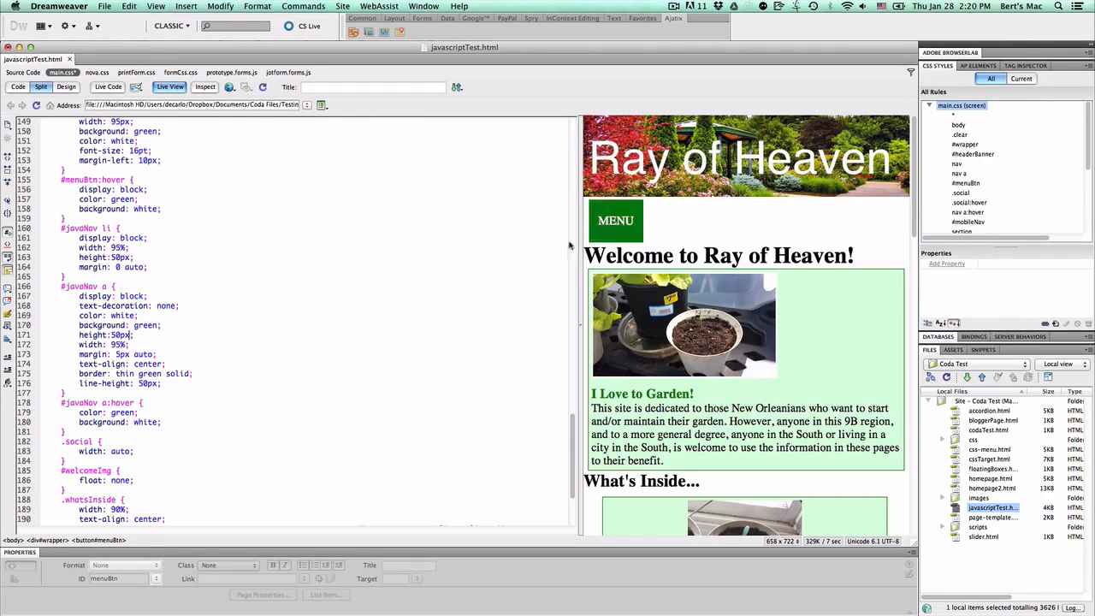
scroll(down, 3)
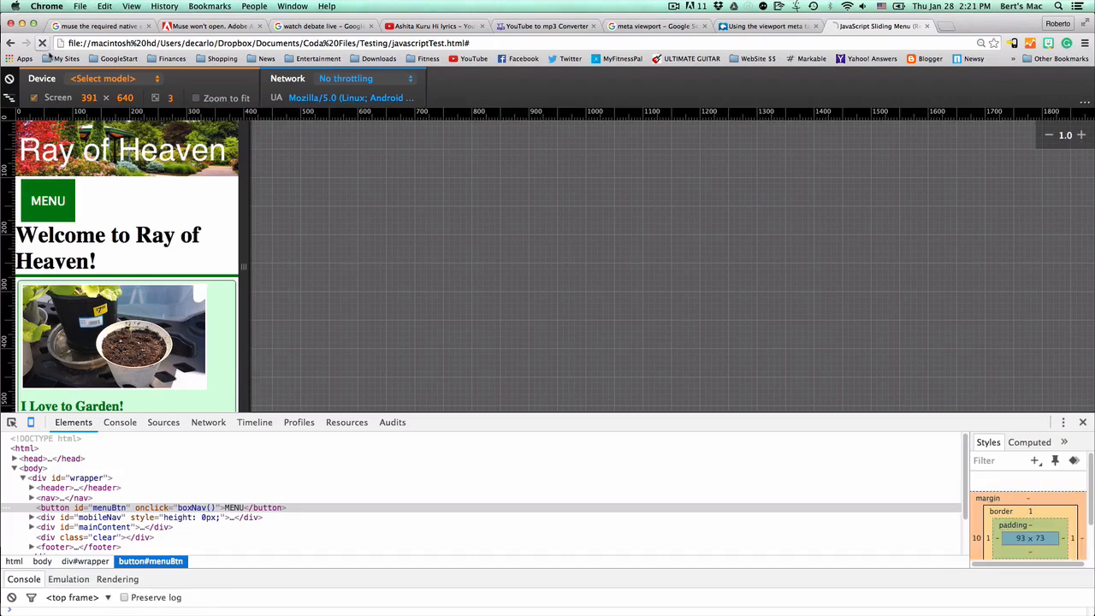
Step: On the 391×640 emulated screen, slide the menu open with MENU, then closed
click(47, 201)
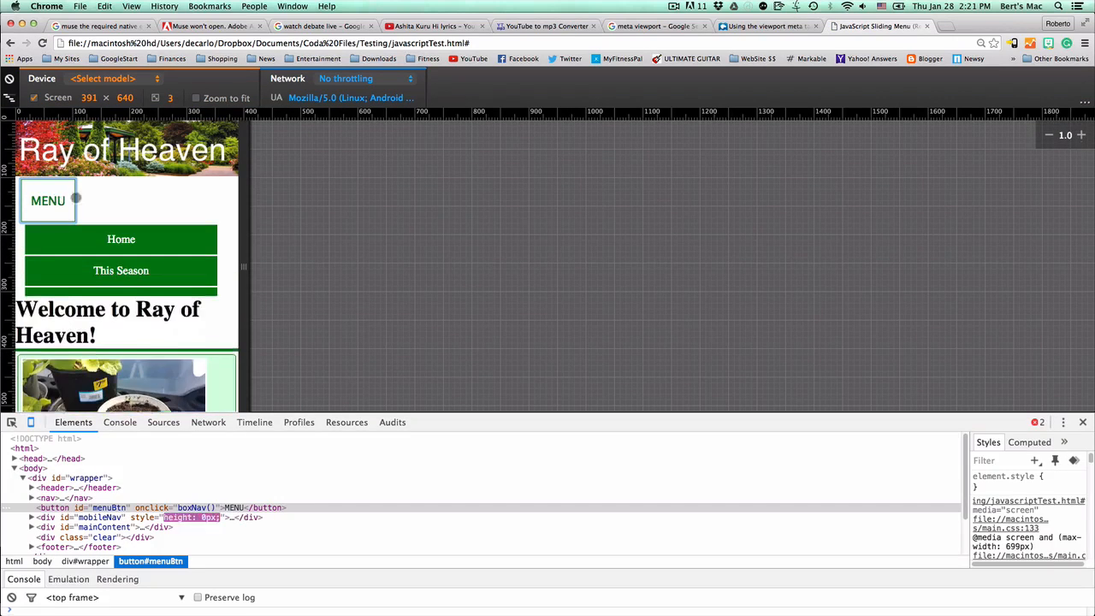
click(47, 200)
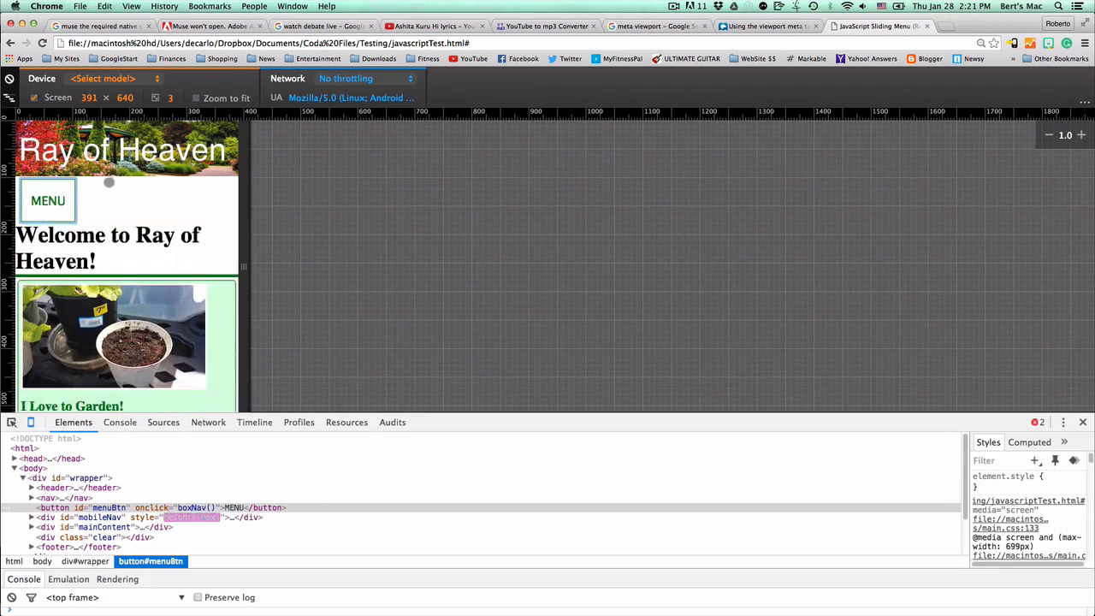
scroll(down, 3)
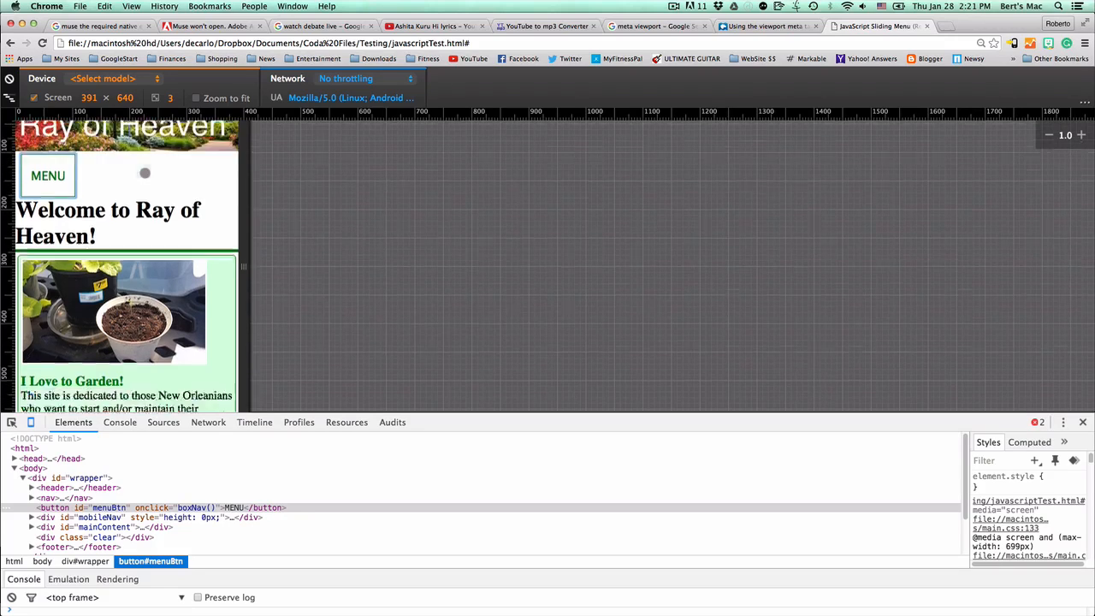